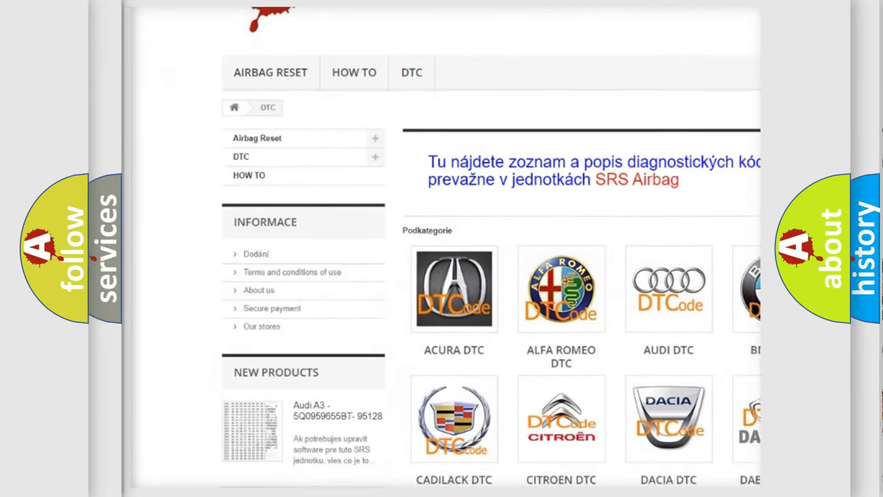
pyautogui.scroll(-3)
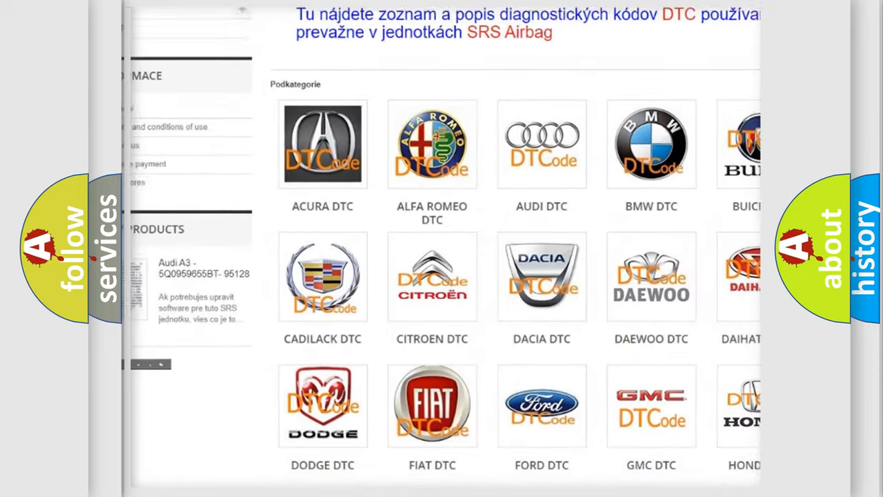
pyautogui.scroll(-3)
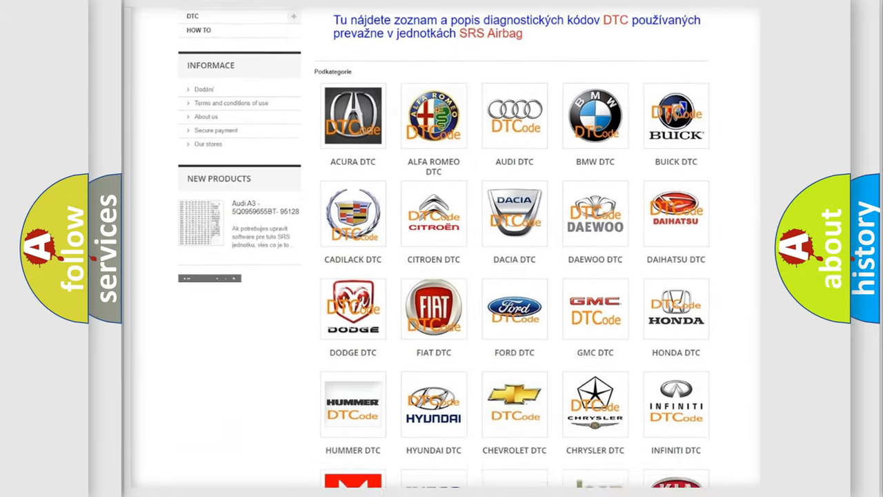
pyautogui.scroll(-3)
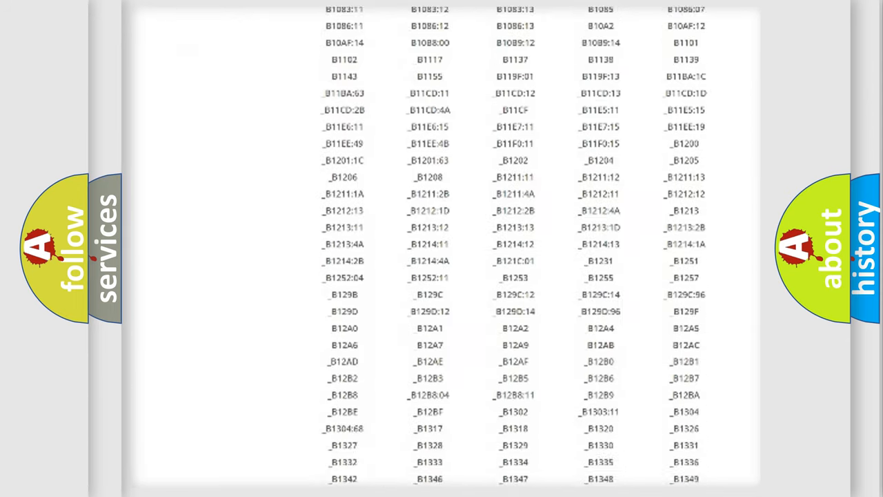
pyautogui.scroll(-3)
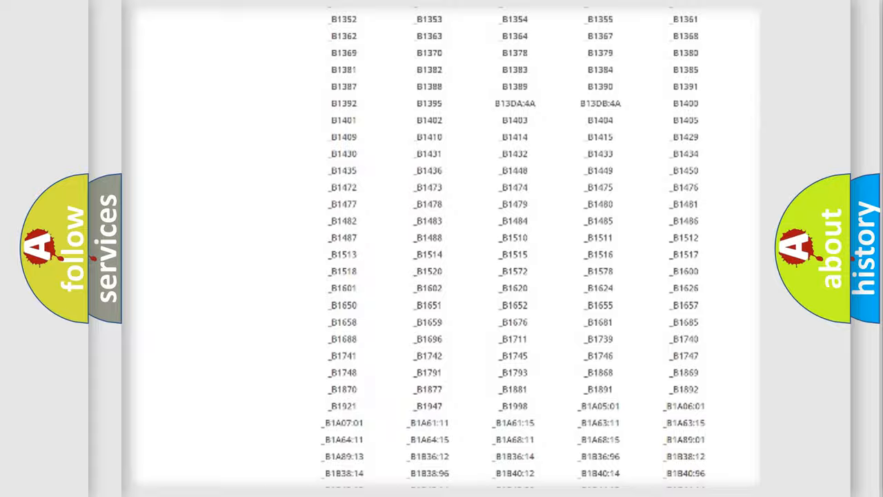